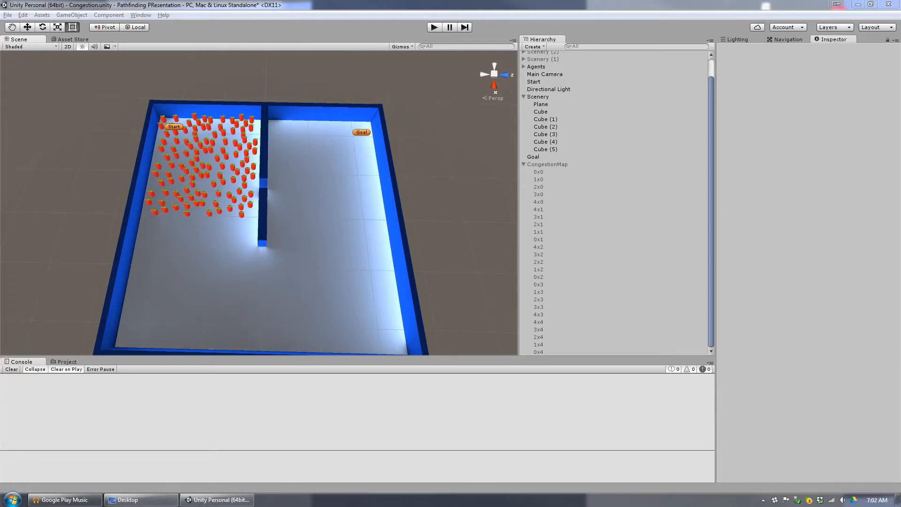
{"action": "mouse_move", "coordinate": [594, 292]}
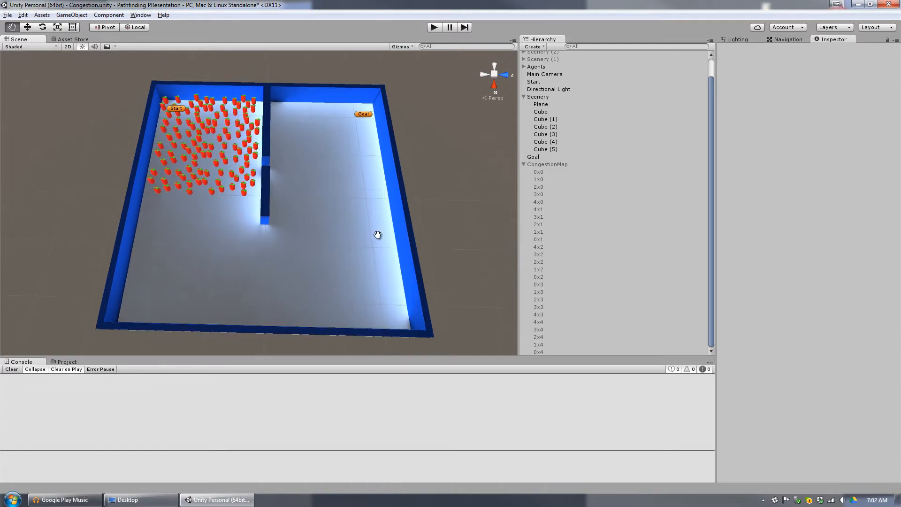
Step: Play the scene without congestion costs and watch agents stream through the wall gap to Goal
{"action": "left_click_drag", "start_coordinate": [377, 235], "coordinate": [383, 269]}
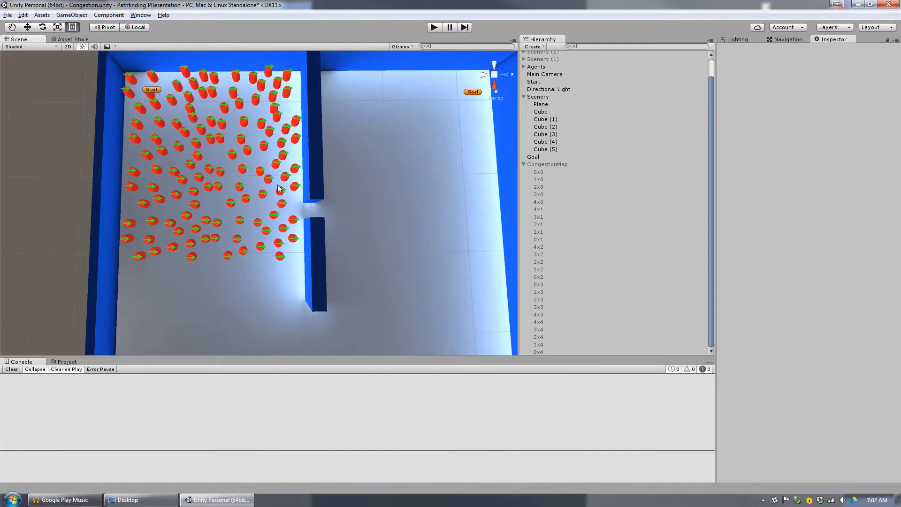
{"action": "mouse_move", "coordinate": [451, 105]}
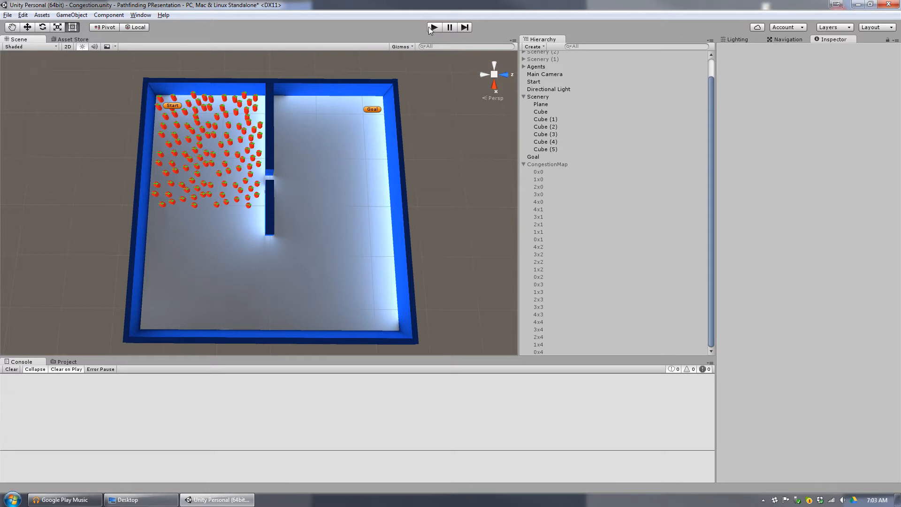
{"action": "mouse_move", "coordinate": [432, 32]}
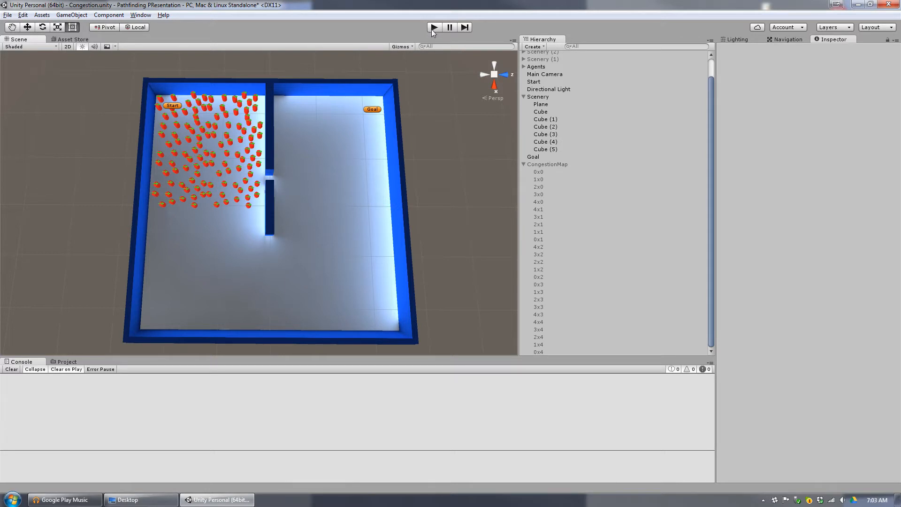
{"action": "left_click", "coordinate": [435, 27]}
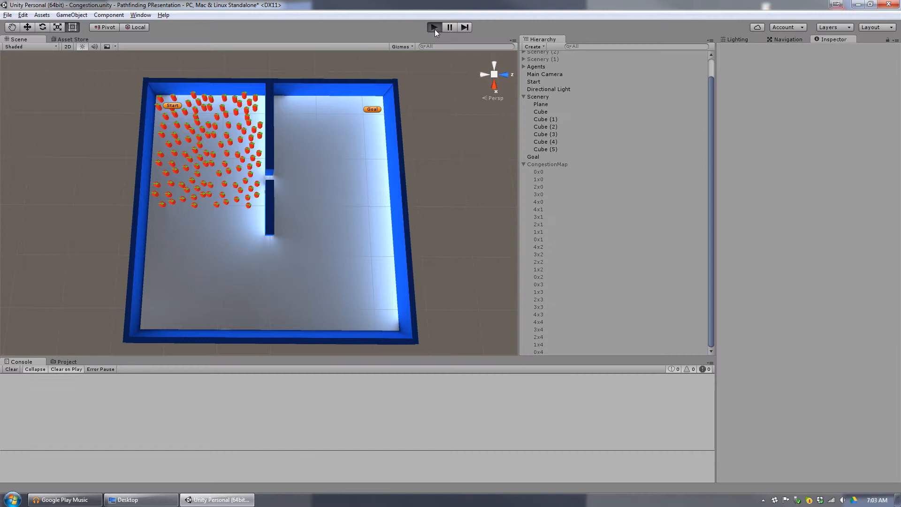
{"action": "left_click", "coordinate": [434, 26]}
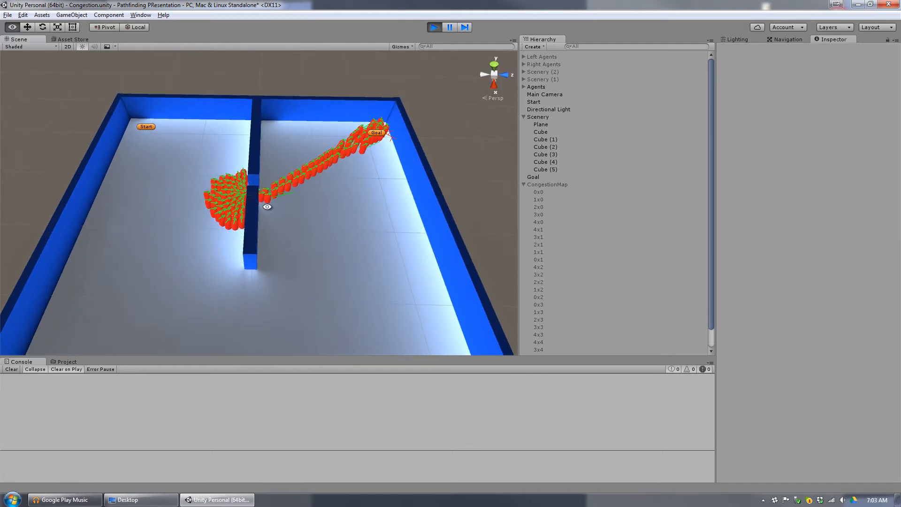
{"action": "left_click_drag", "start_coordinate": [267, 206], "coordinate": [309, 228]}
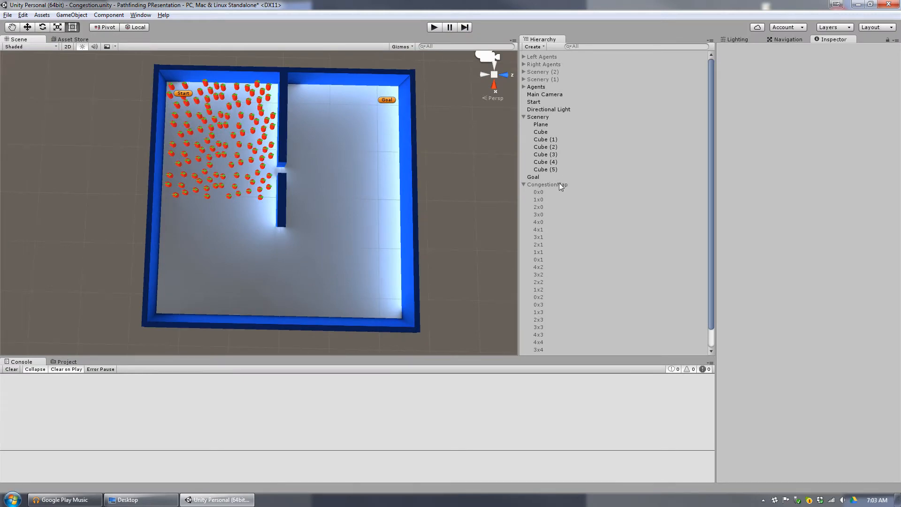
Step: Select the CongestionMap object in the Hierarchy to show its 25 zone areas
{"action": "left_click", "coordinate": [547, 185]}
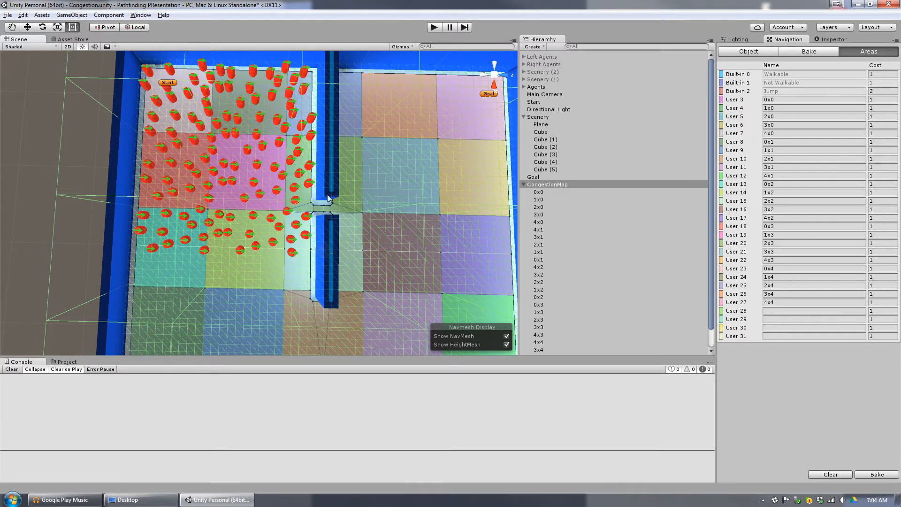
{"action": "mouse_move", "coordinate": [215, 202]}
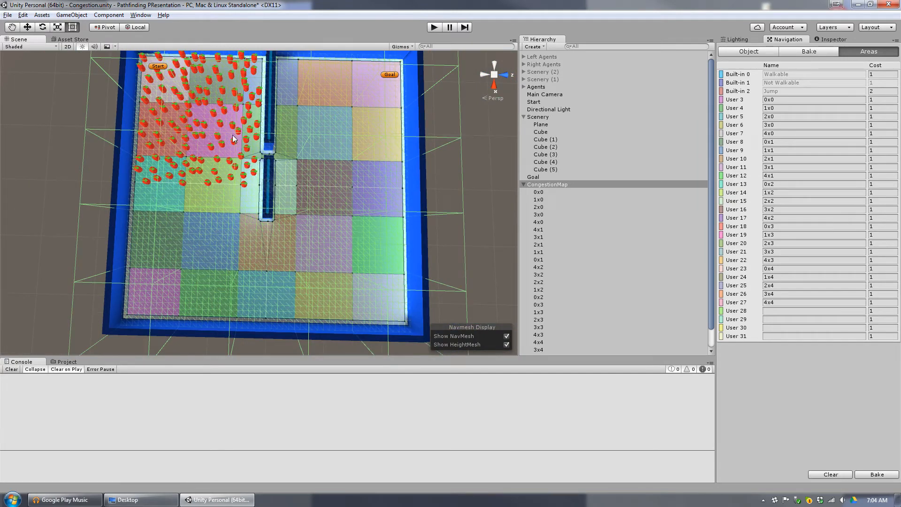
{"action": "mouse_move", "coordinate": [173, 121]}
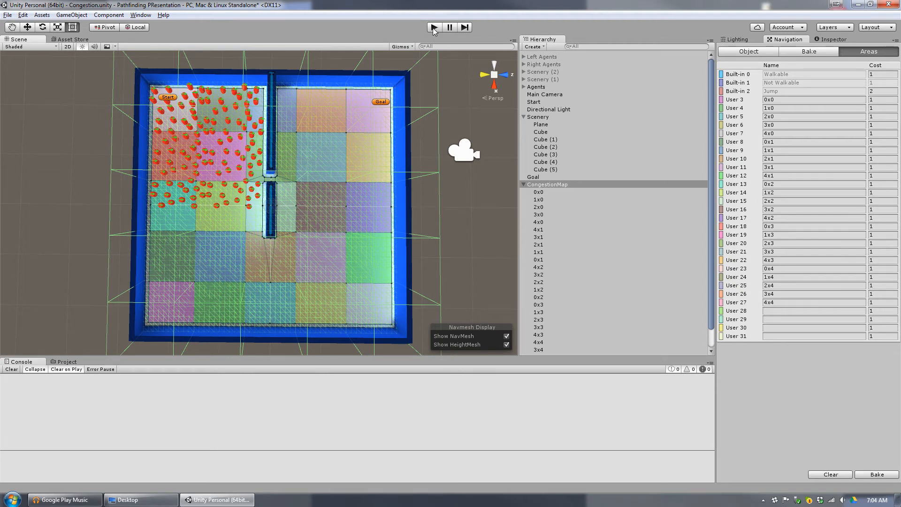
Step: Play the scene again with the colour-coded congestion grid so agents spread out
{"action": "left_click", "coordinate": [434, 27]}
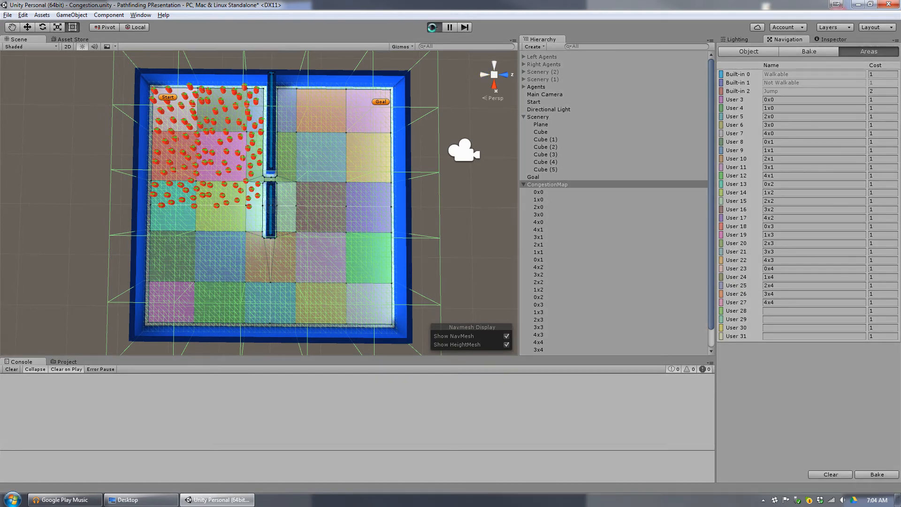
{"action": "left_click", "coordinate": [433, 26]}
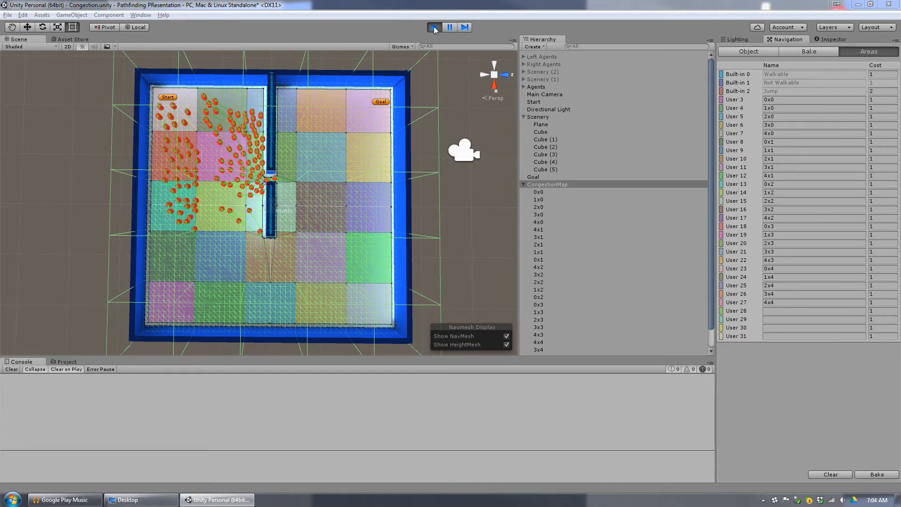